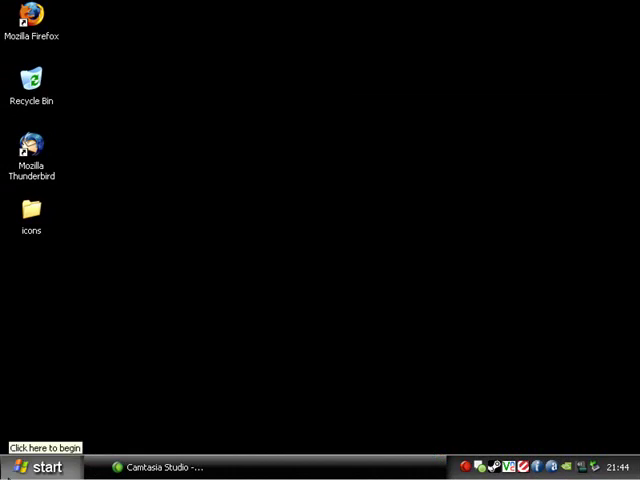
# Browse from the Start menu into Local Disk (C:) in Windows Explorer
pyautogui.click(44, 464)
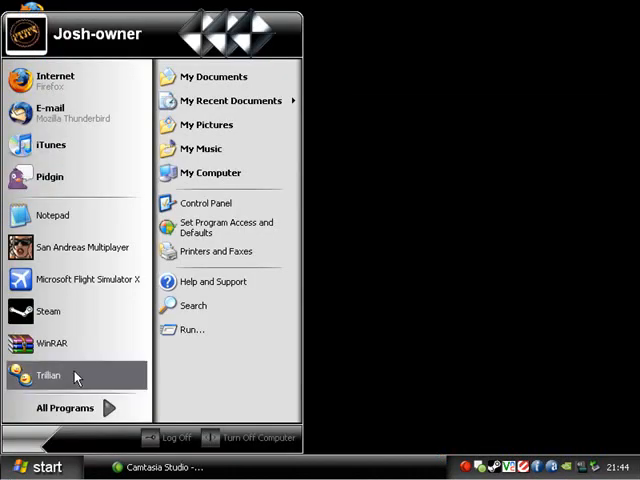
pyautogui.click(212, 172)
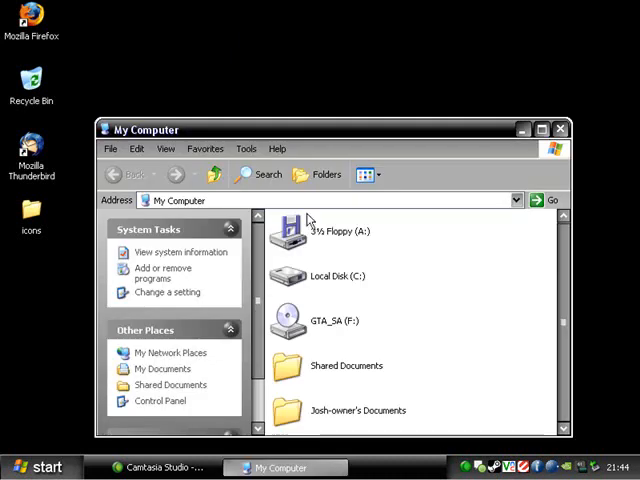
pyautogui.click(324, 276)
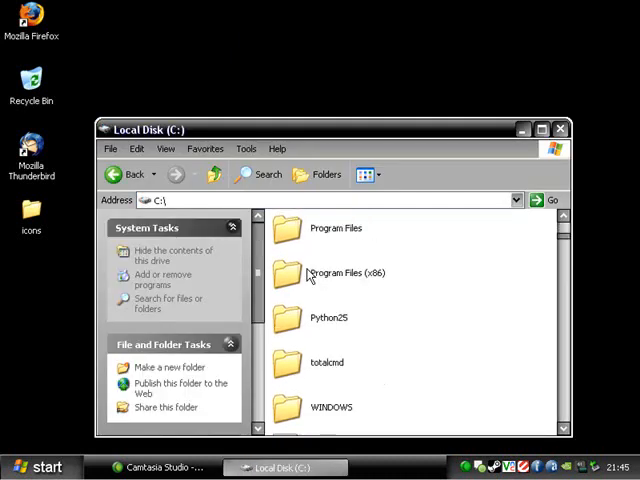
# Navigate into Program Files (x86) and then the Electronic Arts folder
pyautogui.doubleClick(348, 272)
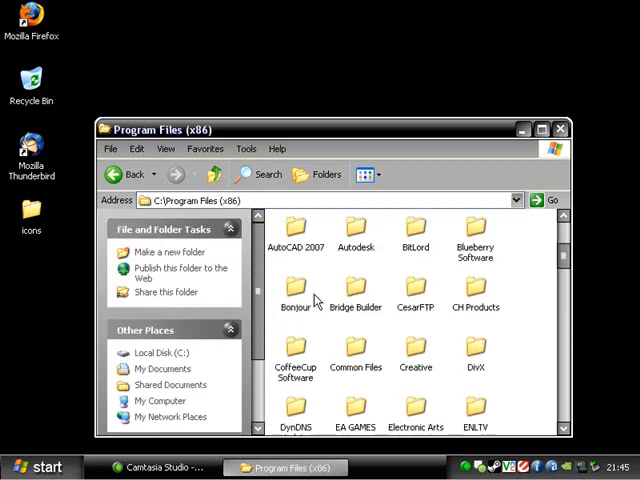
pyautogui.scroll(-3)
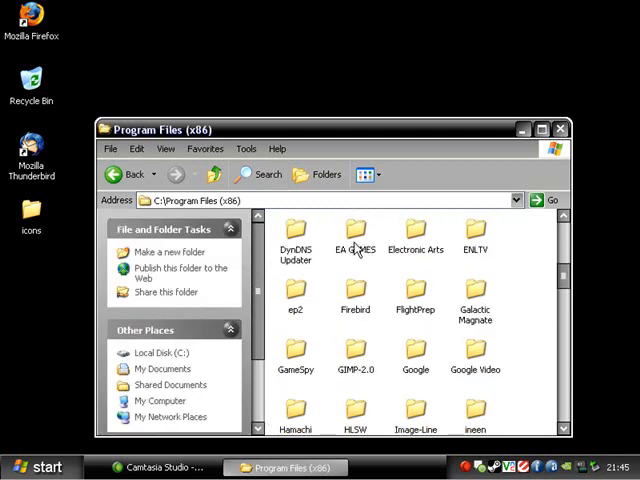
pyautogui.doubleClick(416, 230)
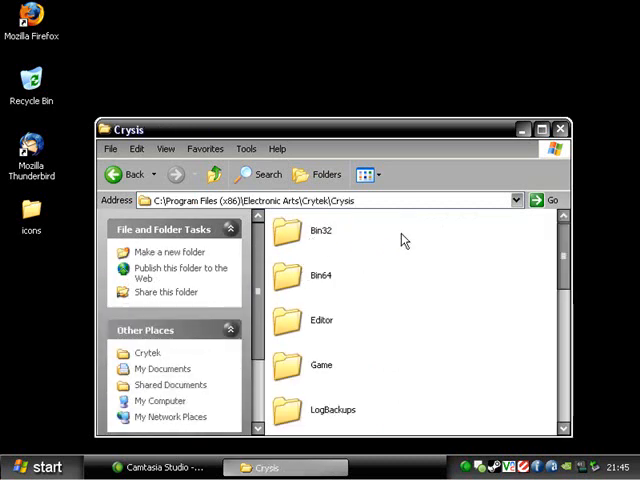
pyautogui.moveTo(344, 244)
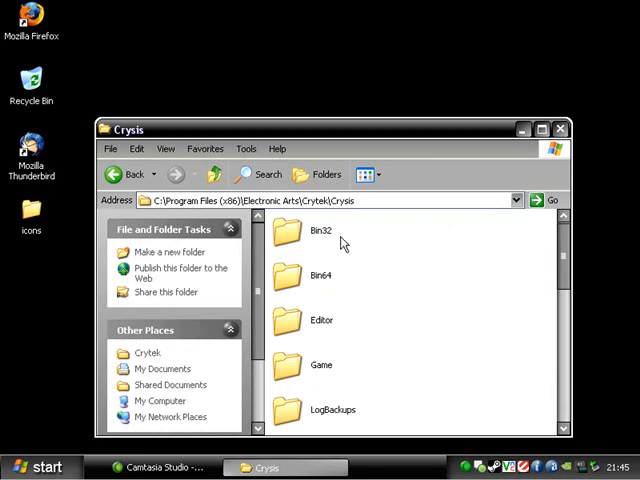
pyautogui.moveTo(376, 284)
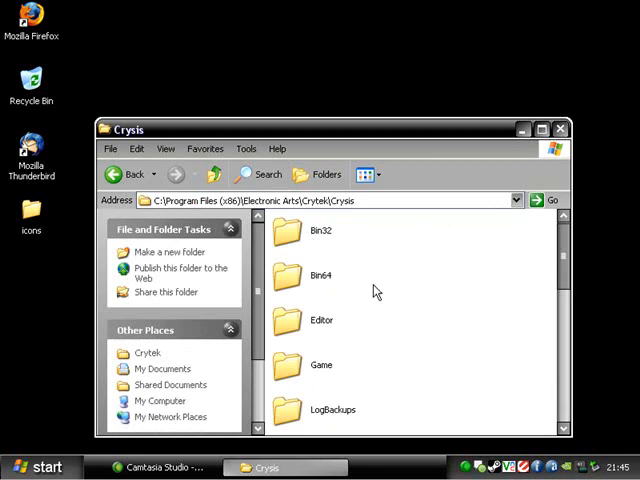
pyautogui.moveTo(318, 292)
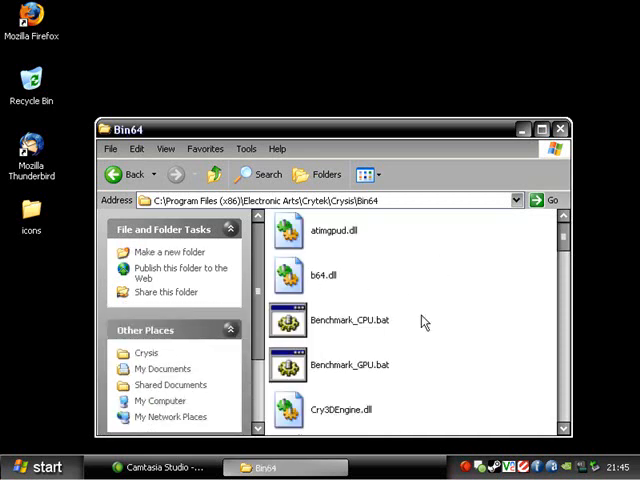
# Launch Editor.exe from the Crysis Bin64 folder to start the Sandbox 2 editor
pyautogui.scroll(-3)
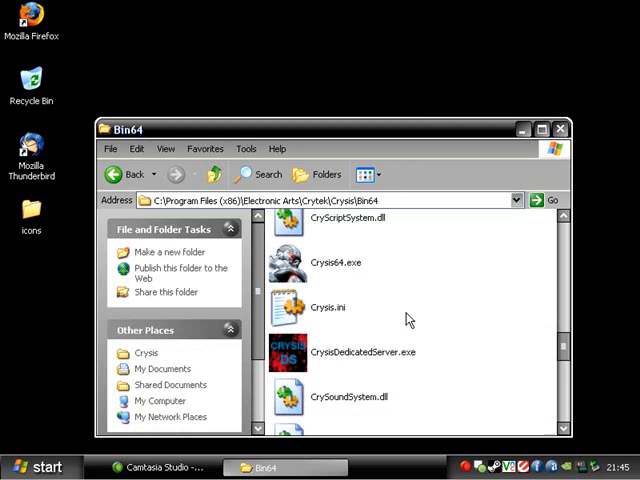
pyautogui.scroll(-3)
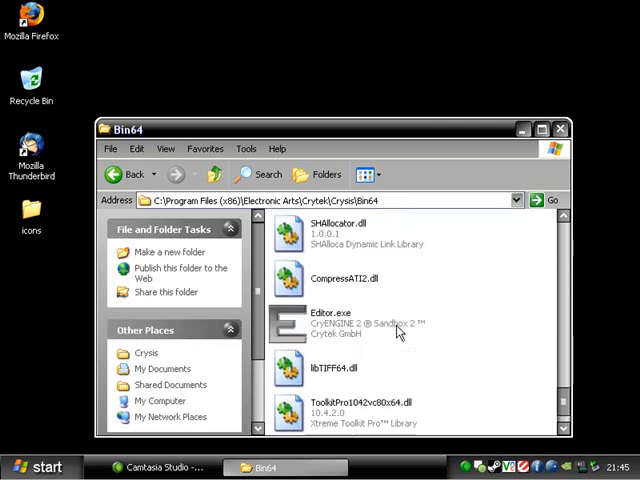
pyautogui.click(340, 320)
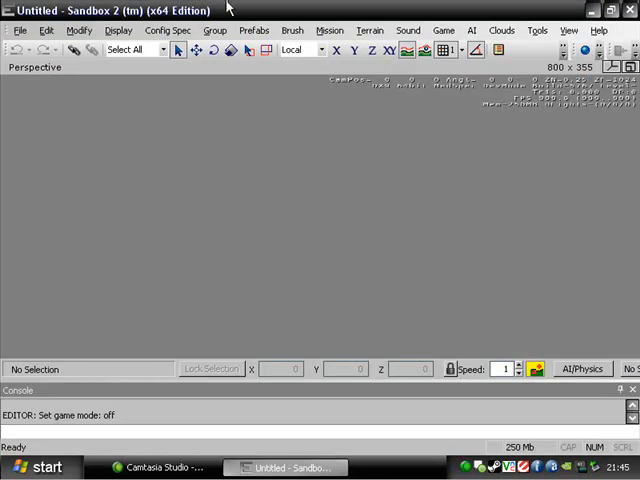
# Open the Xanthochori.cry level file via File > Open
pyautogui.click(12, 30)
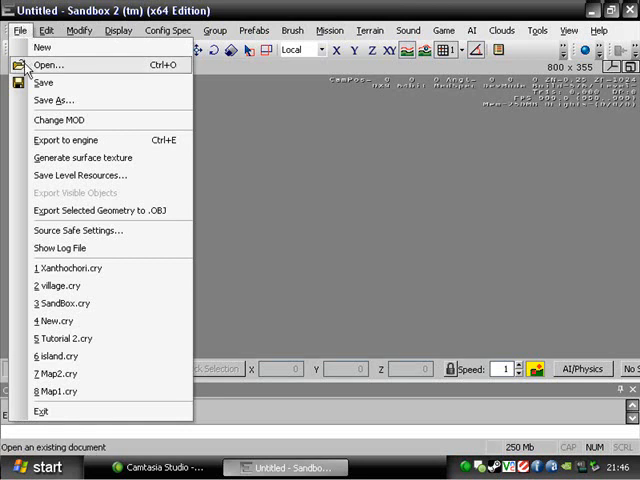
pyautogui.click(48, 64)
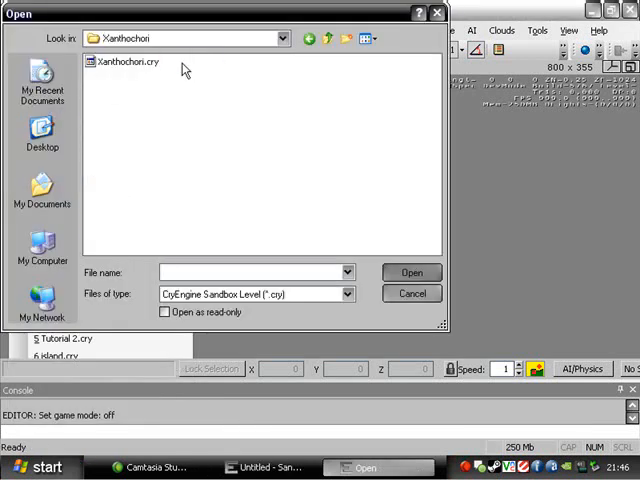
pyautogui.click(412, 272)
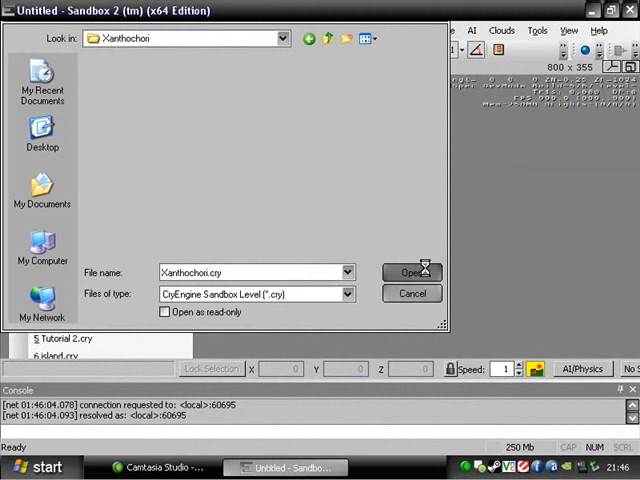
pyautogui.click(412, 272)
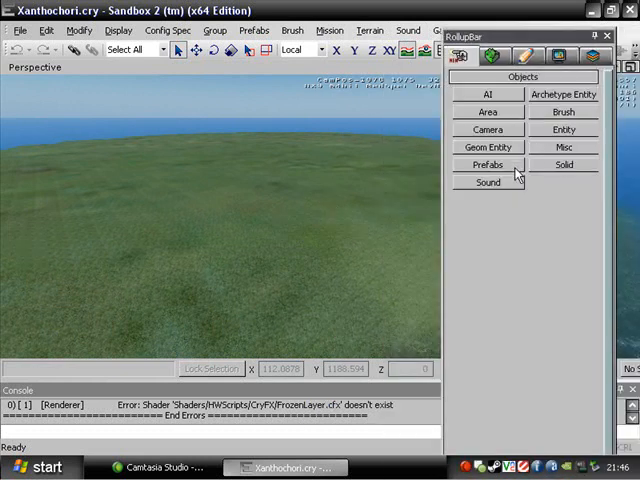
# Show the Terrain Environment settings (fog, wind) in the RollupBar
pyautogui.click(492, 56)
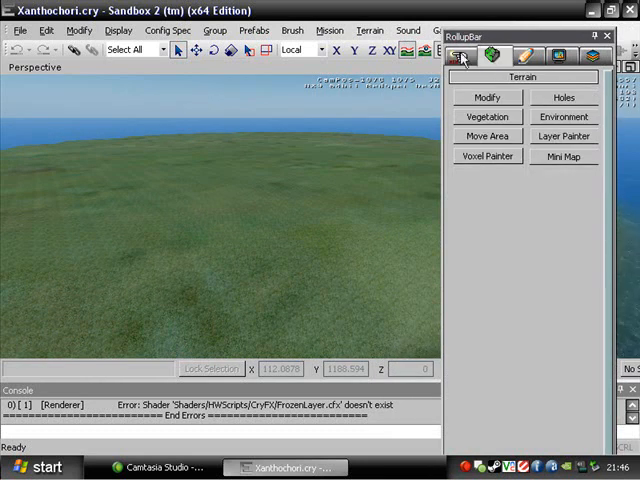
pyautogui.click(564, 116)
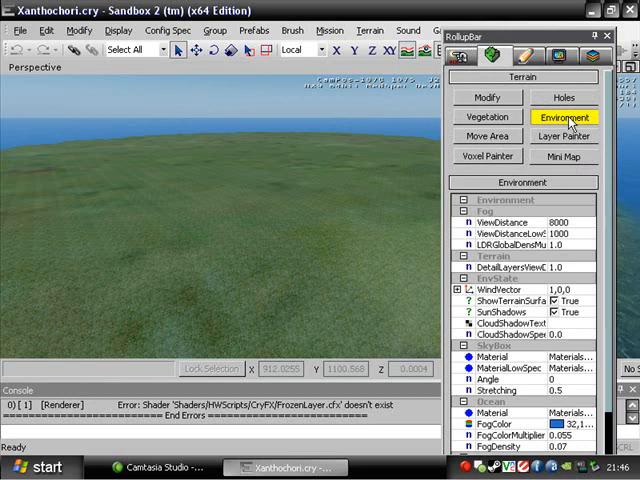